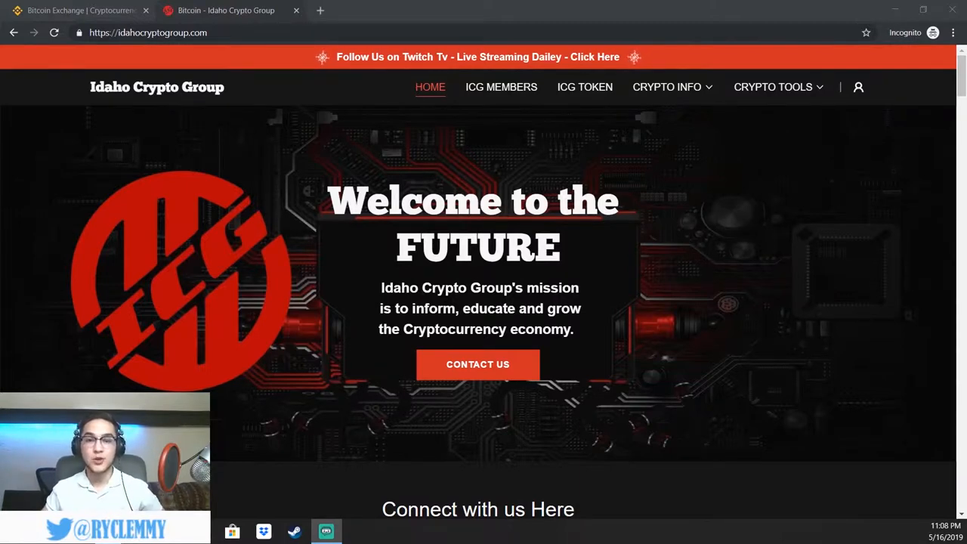
pyautogui.moveTo(784, 114)
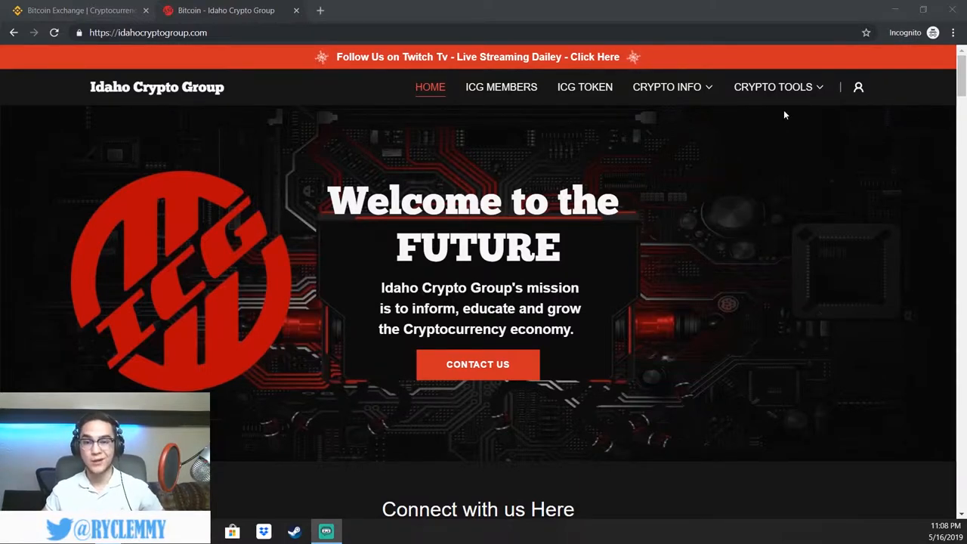
pyautogui.moveTo(748, 146)
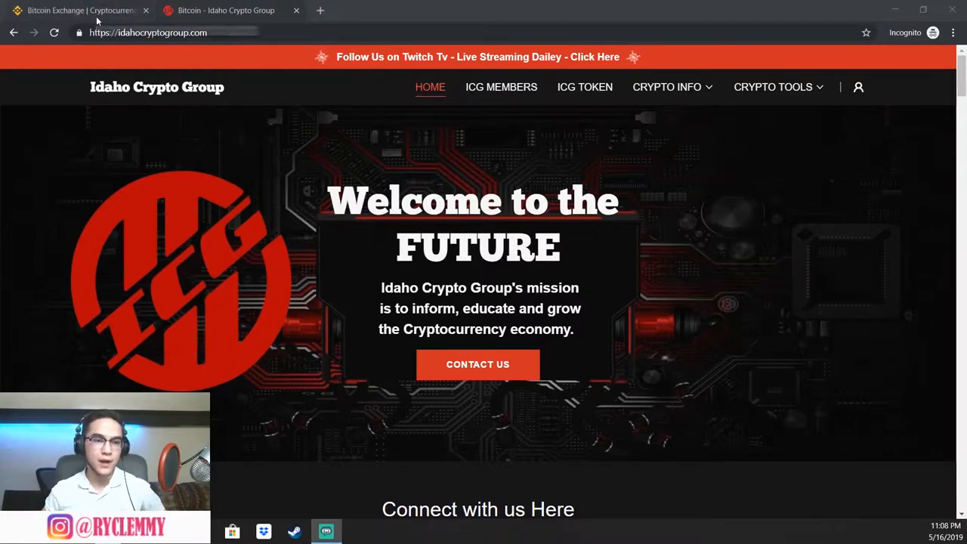
# Bring up the Binance homepage and scroll to the markets table
pyautogui.click(76, 10)
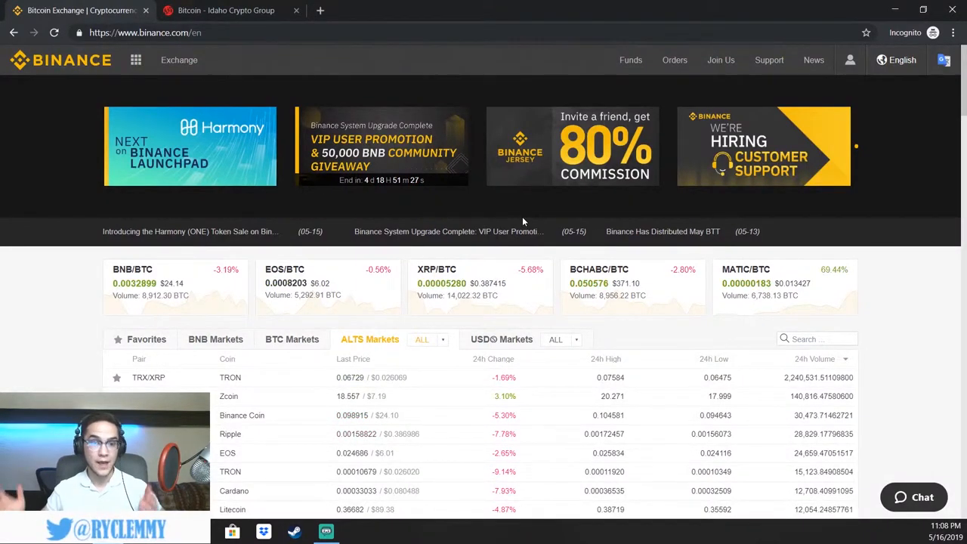
pyautogui.scroll(-3)
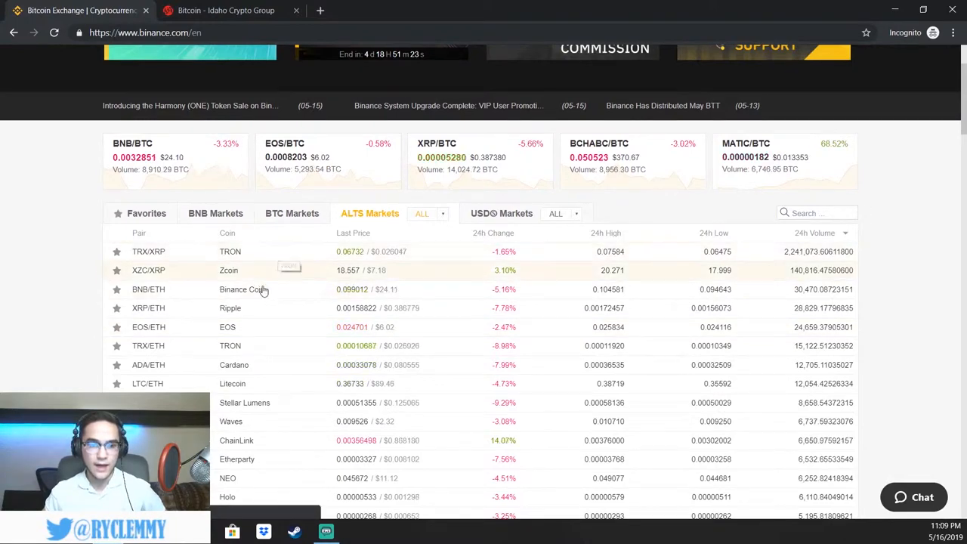
pyautogui.scroll(3)
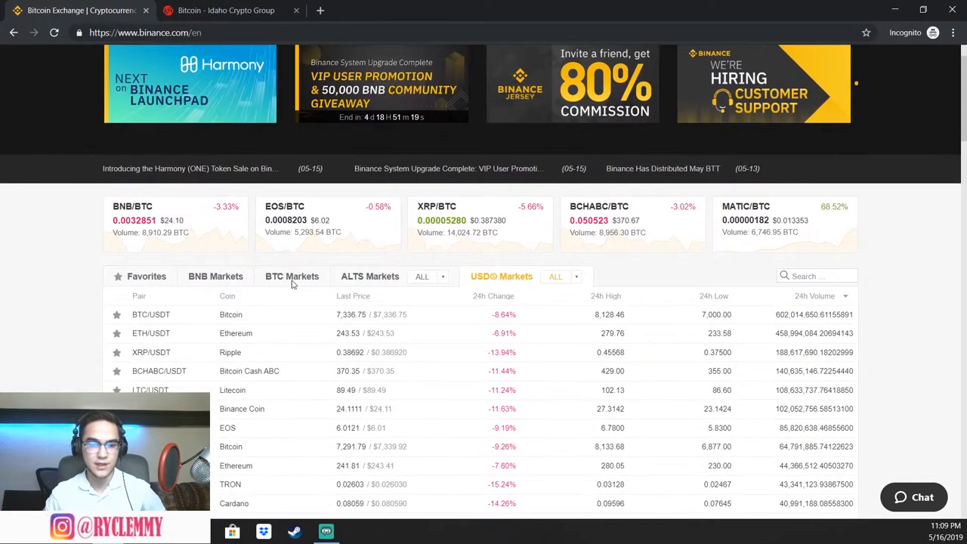
pyautogui.moveTo(460, 281)
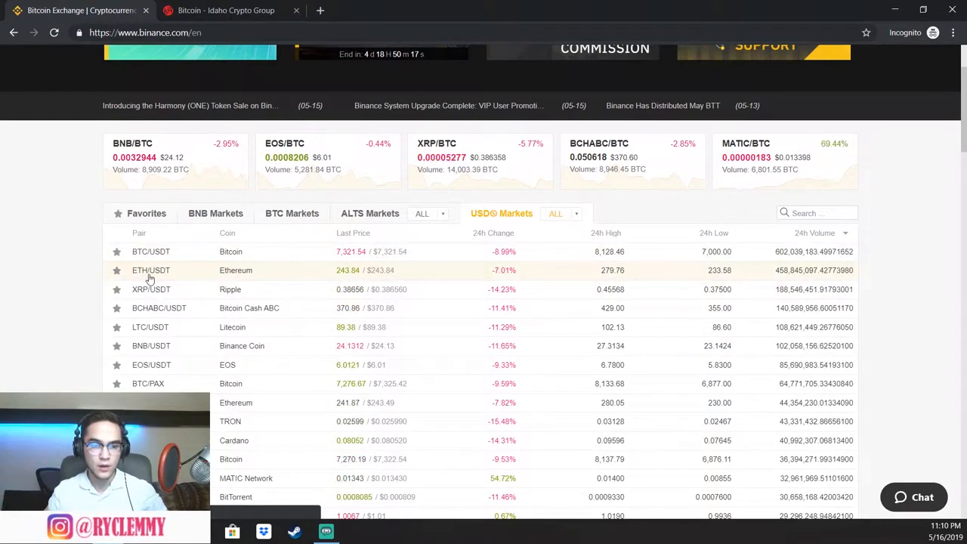
pyautogui.moveTo(176, 279)
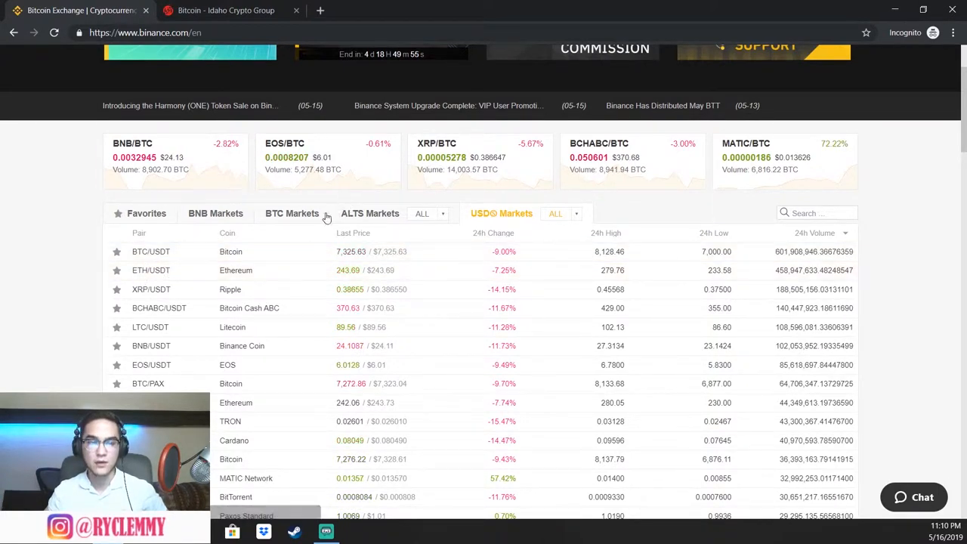
# Switch the markets table to BTC Markets, briefly to USDⓈ, then back to BTC pairs
pyautogui.click(292, 213)
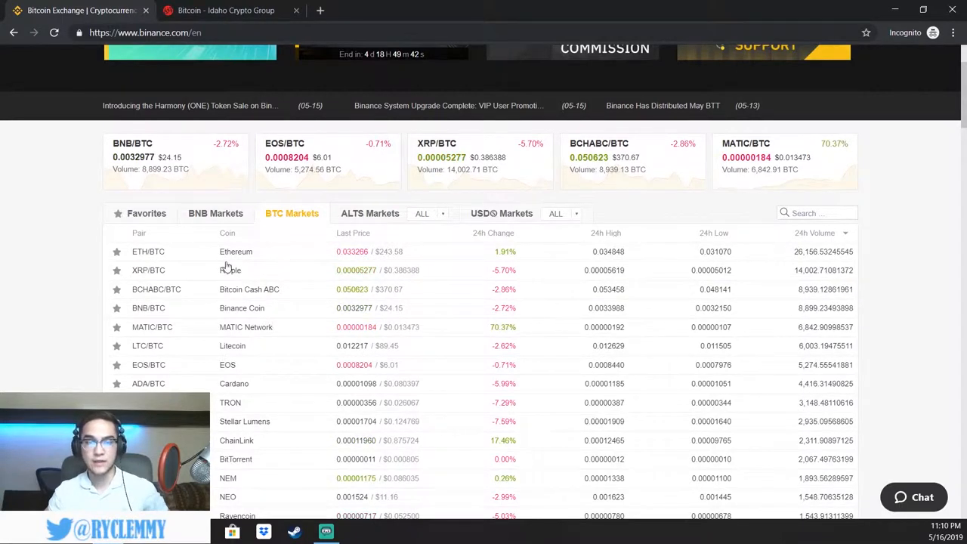
pyautogui.click(502, 213)
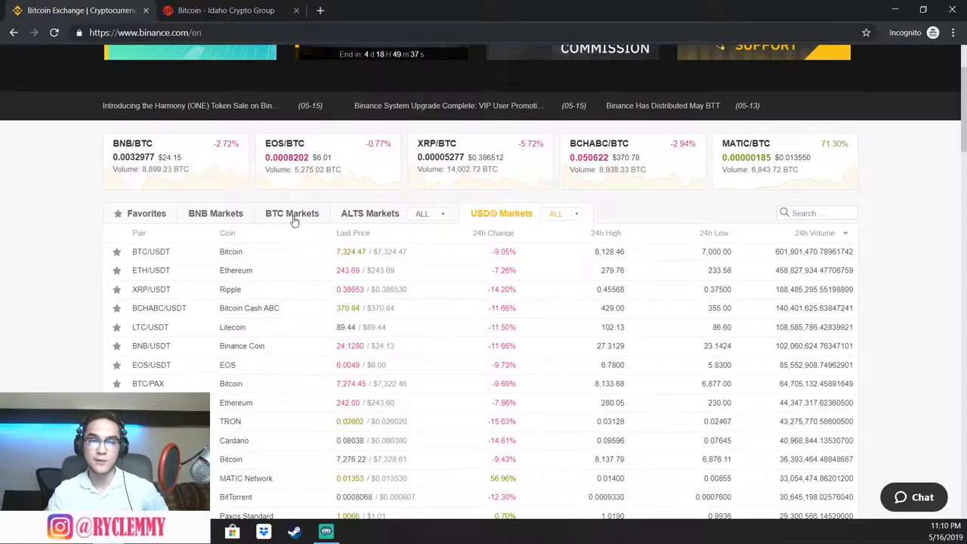
pyautogui.click(292, 213)
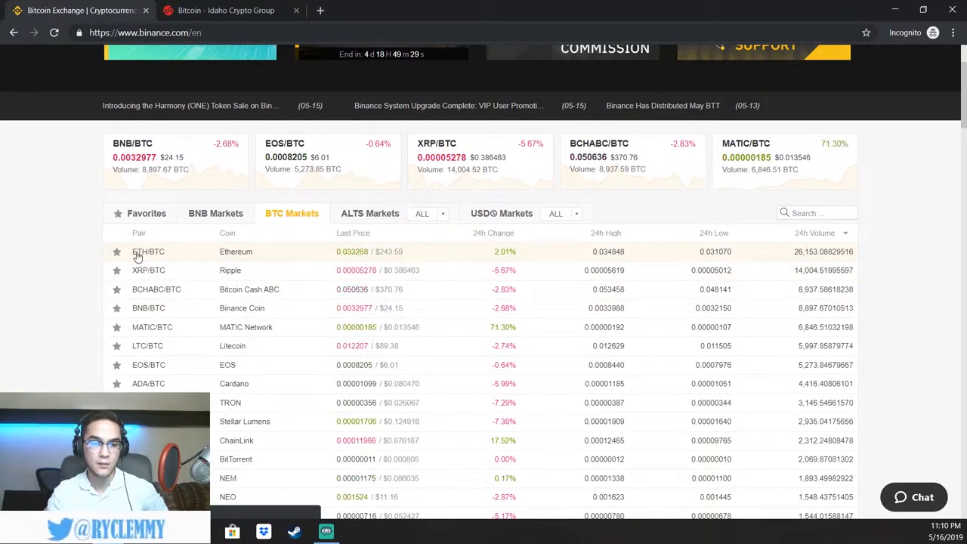
pyautogui.moveTo(149, 270)
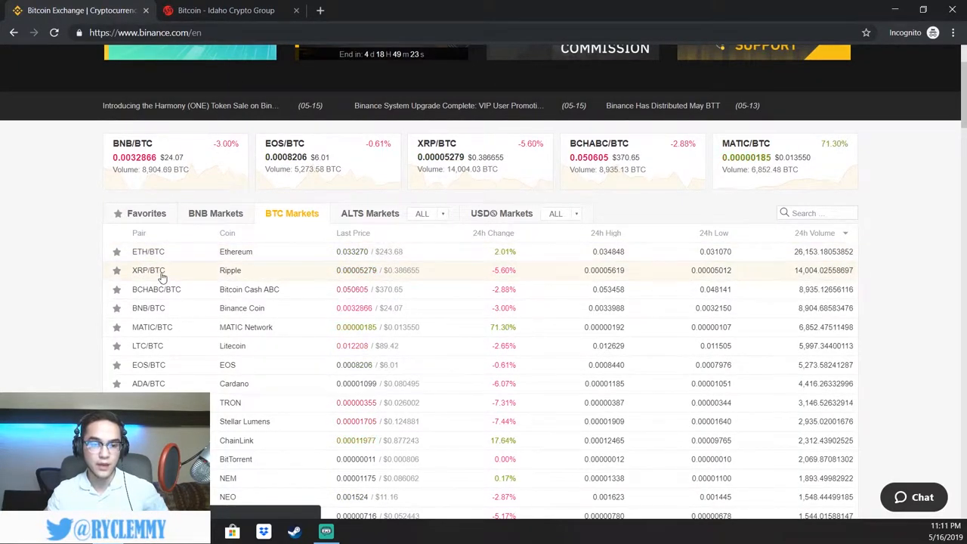
# Show the USDⓈ Markets tab listing BTC/USDT, ETH/USDT and XRP/USDT
pyautogui.scroll(3)
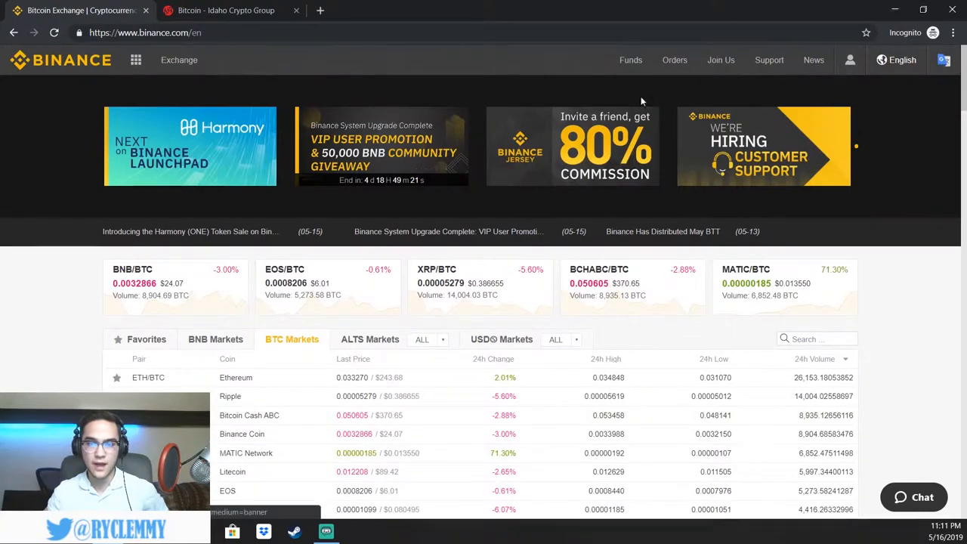
pyautogui.scroll(-3)
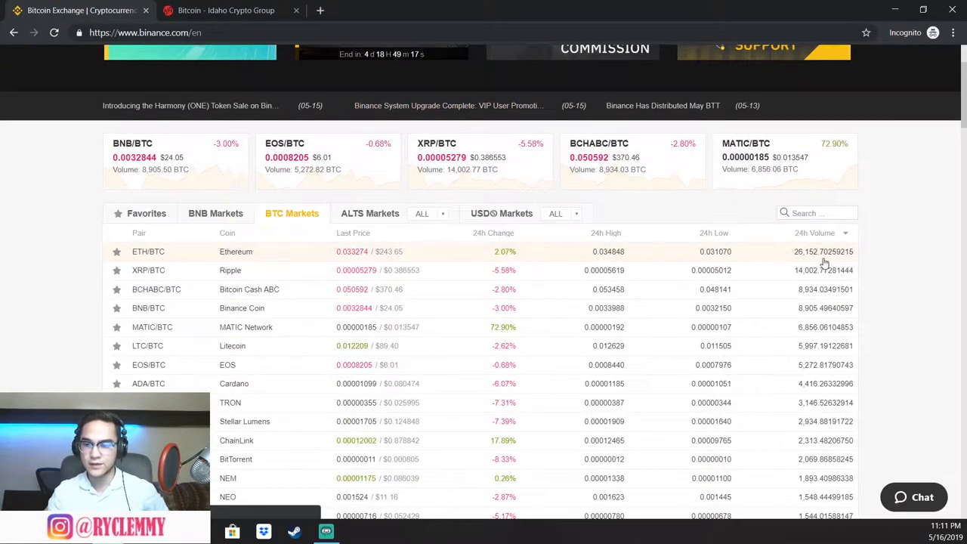
pyautogui.moveTo(351, 270)
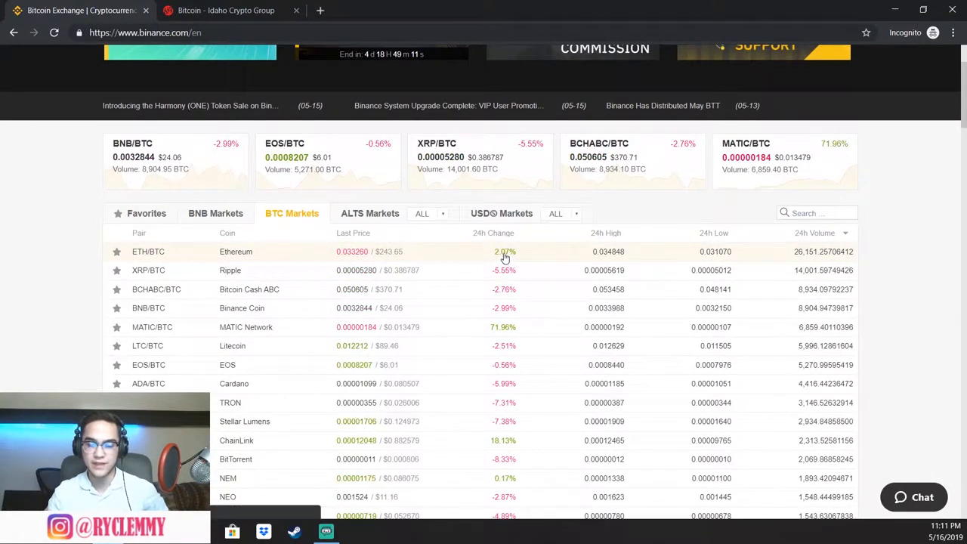
pyautogui.moveTo(604, 269)
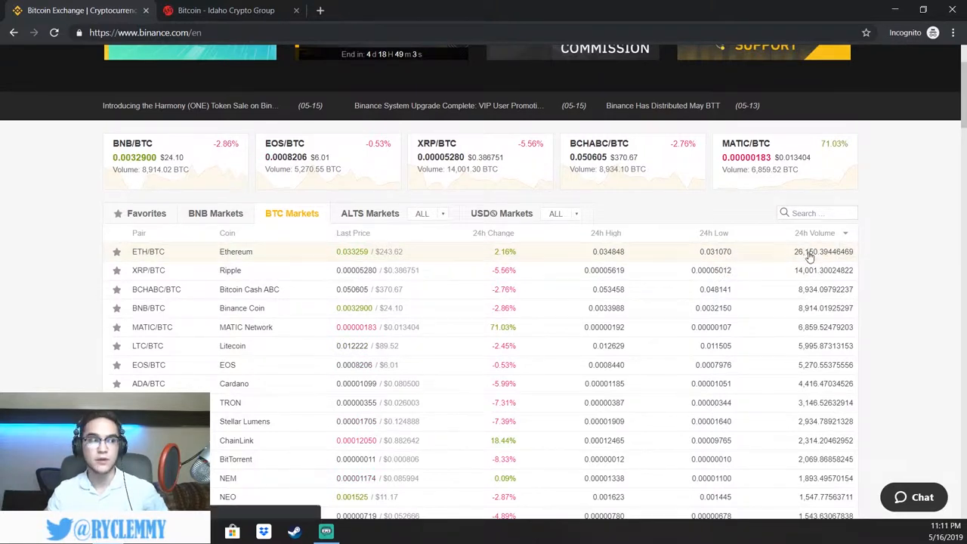
pyautogui.moveTo(806, 284)
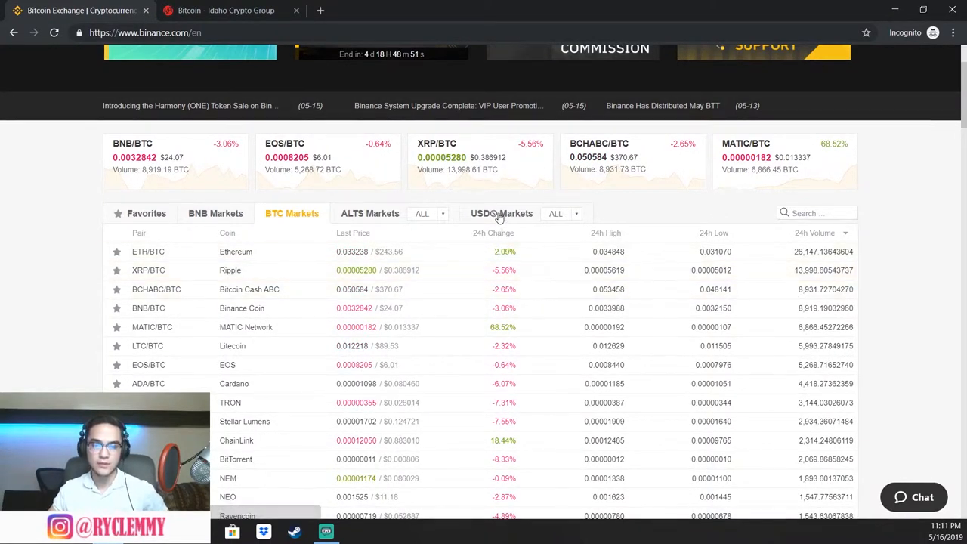
pyautogui.click(502, 213)
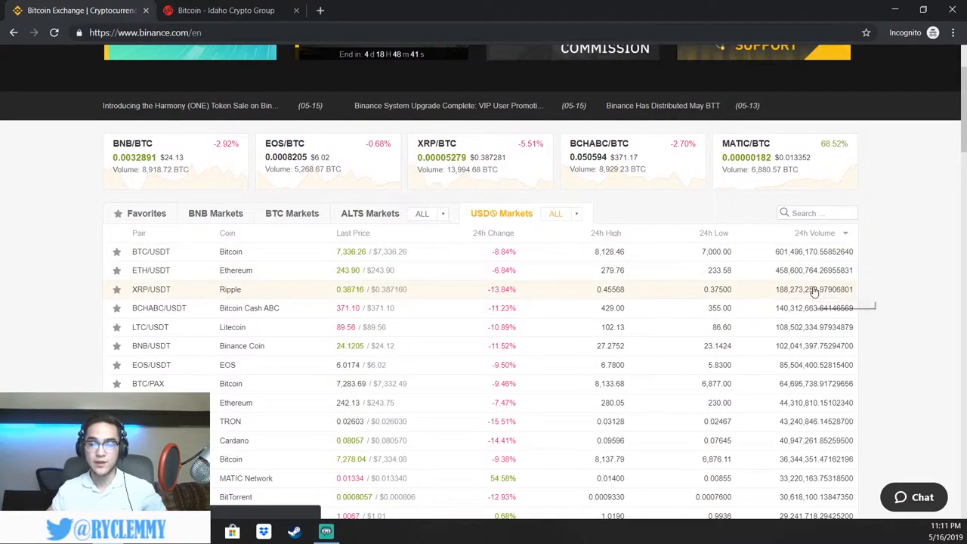
pyautogui.moveTo(879, 293)
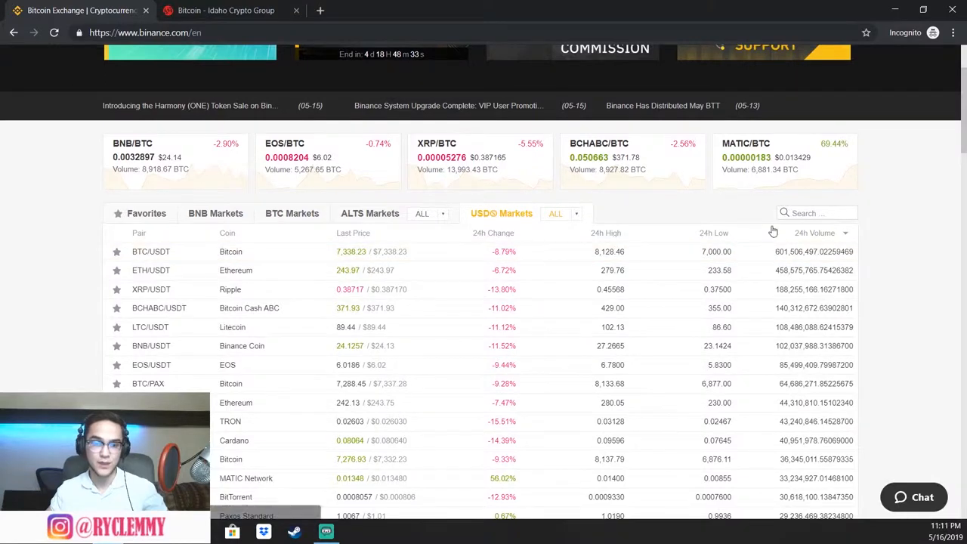
# Open Exchange > Advanced to reach the TRX/USDT advanced trading page
pyautogui.scroll(3)
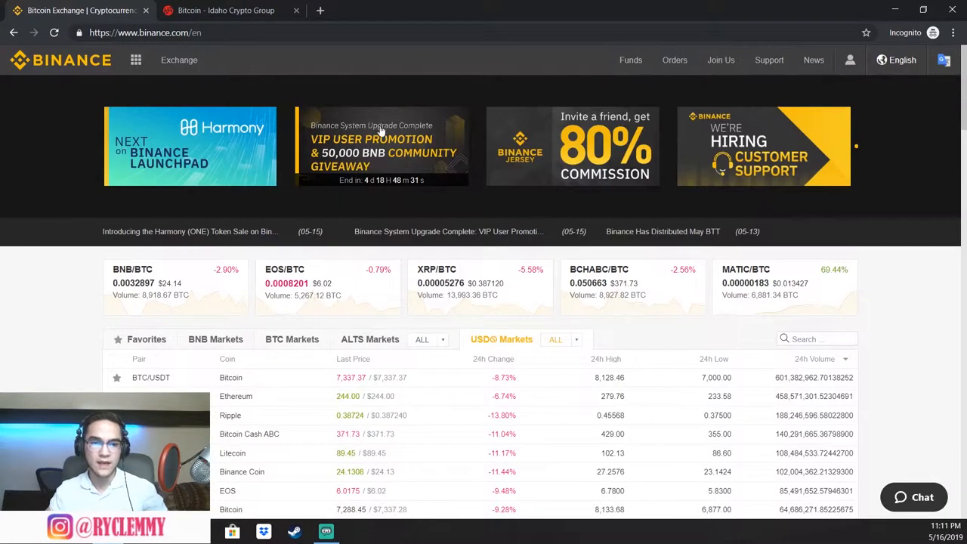
pyautogui.click(180, 59)
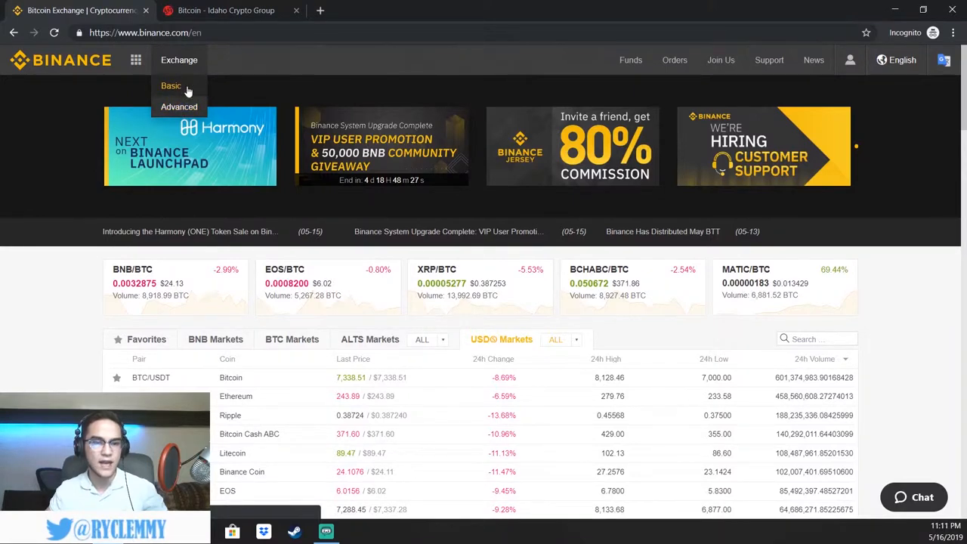
pyautogui.moveTo(179, 106)
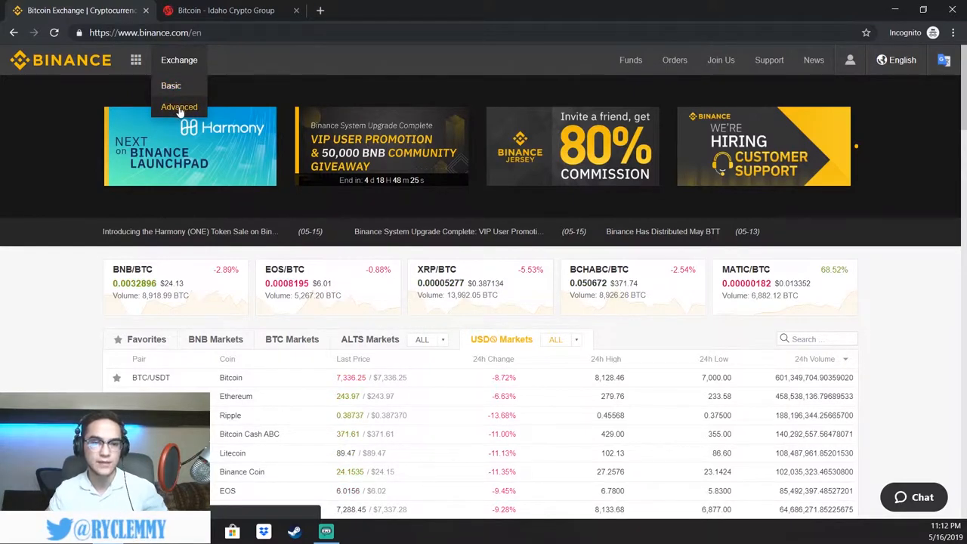
pyautogui.click(179, 106)
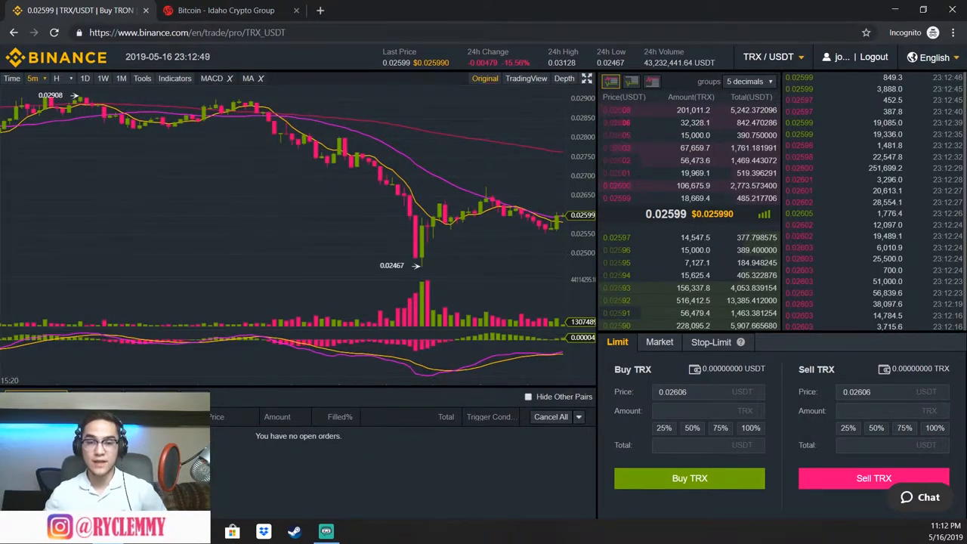
pyautogui.moveTo(543, 111)
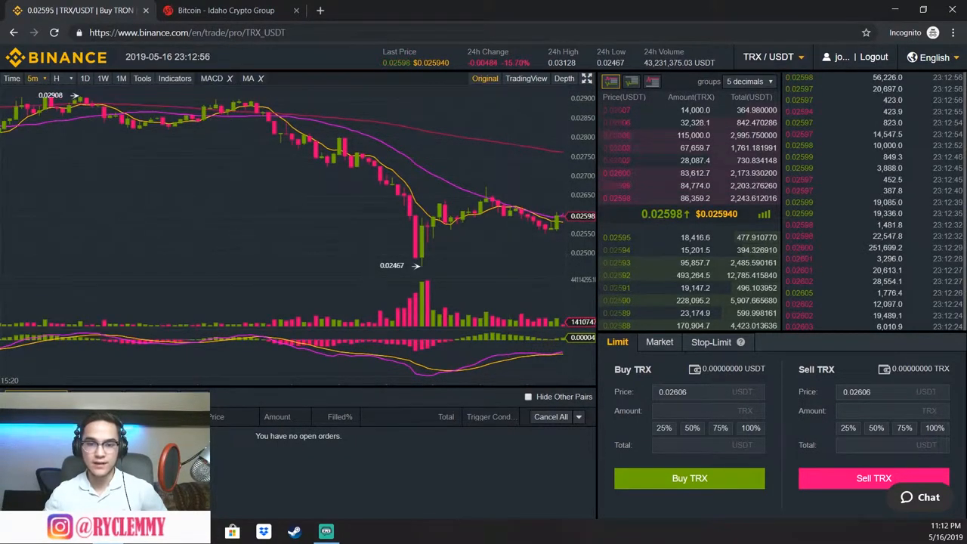
pyautogui.moveTo(385, 143)
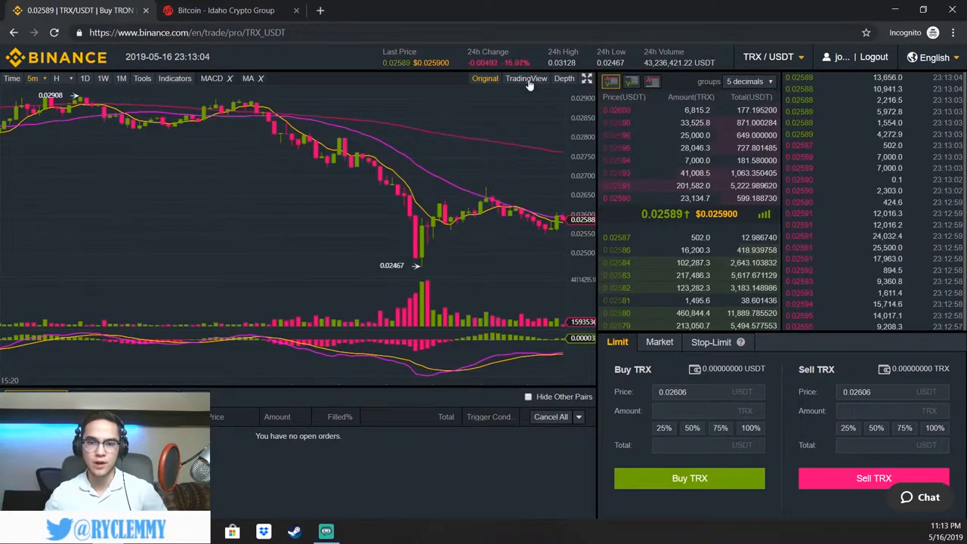
# Switch the chart to TradingView and open the TRX/USDT pair dropdown
pyautogui.click(525, 78)
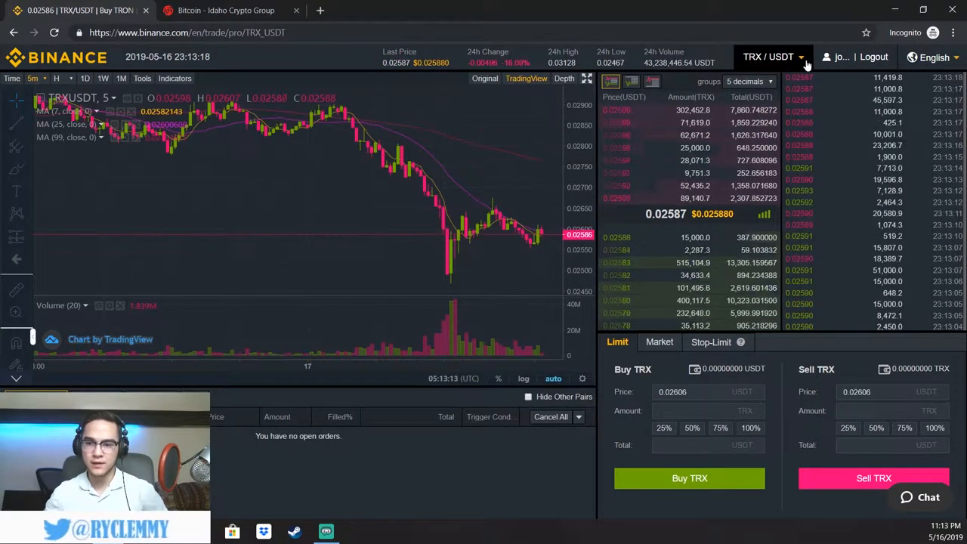
pyautogui.click(768, 56)
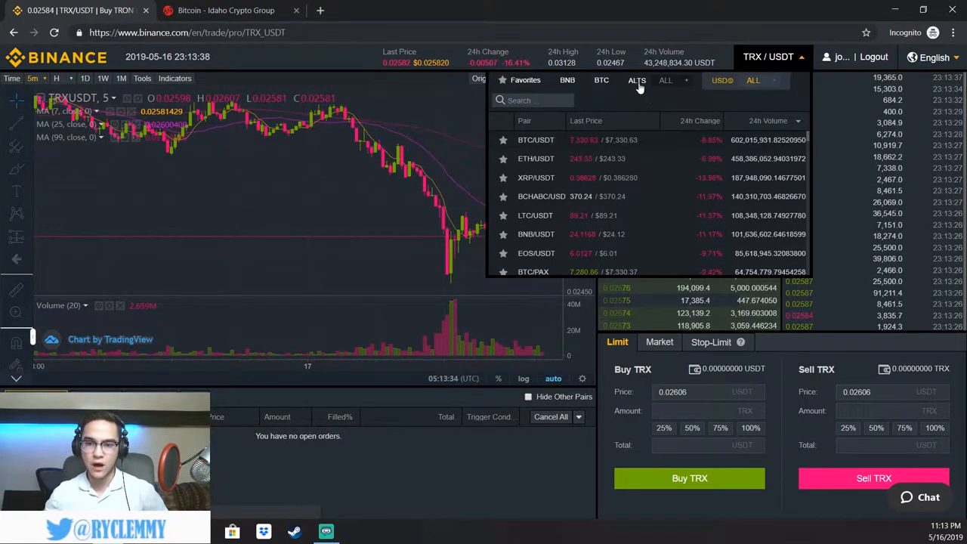
# View the BNB-quoted pairs in the dropdown, then return to the USDⓈ pairs
pyautogui.click(665, 80)
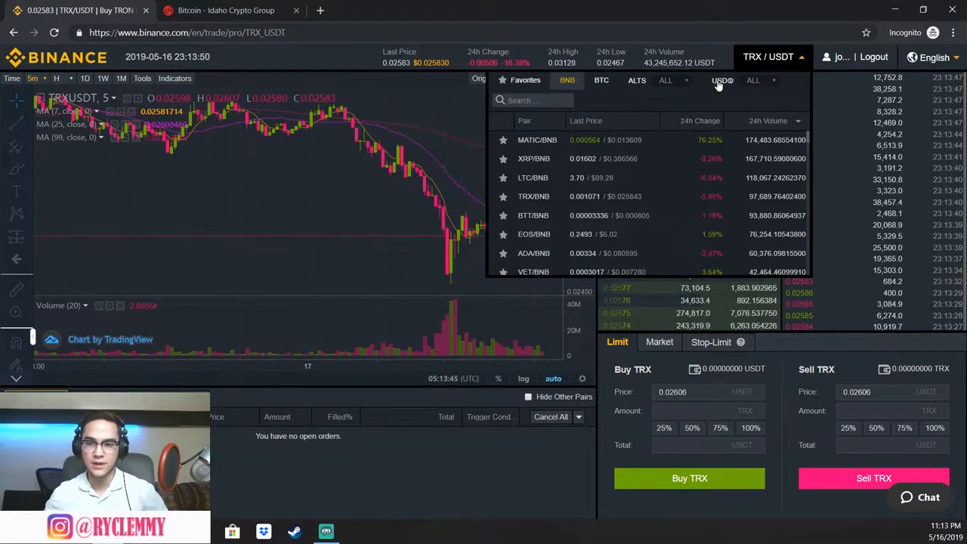
pyautogui.click(722, 80)
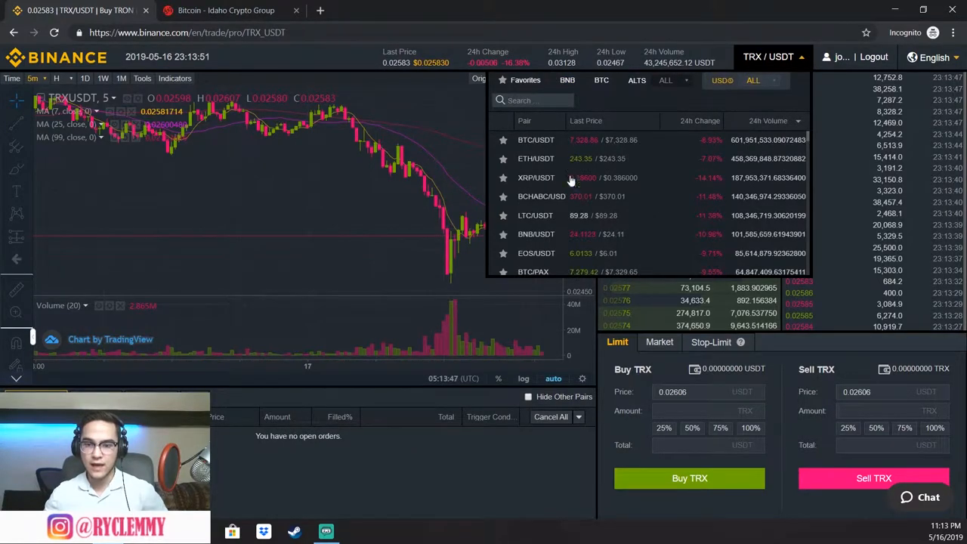
pyautogui.moveTo(550, 147)
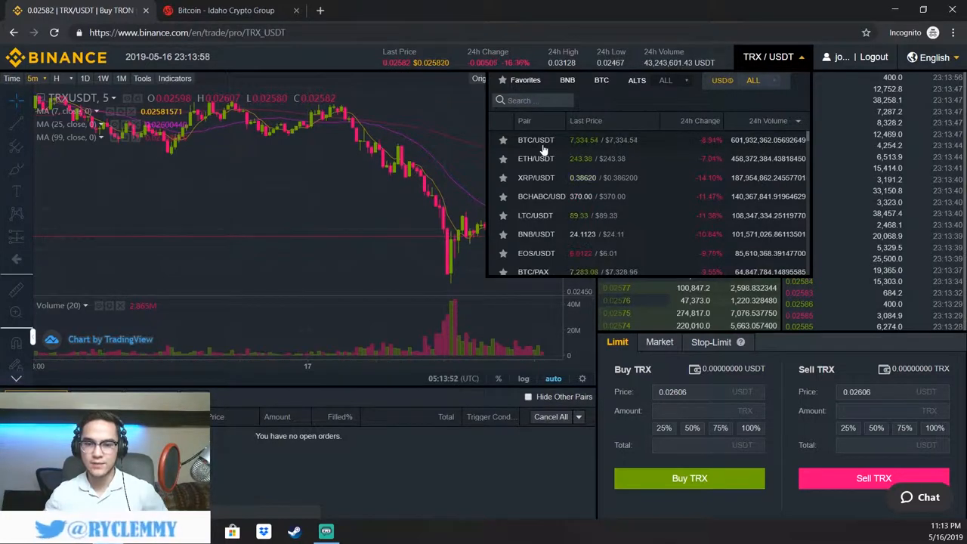
pyautogui.moveTo(721, 96)
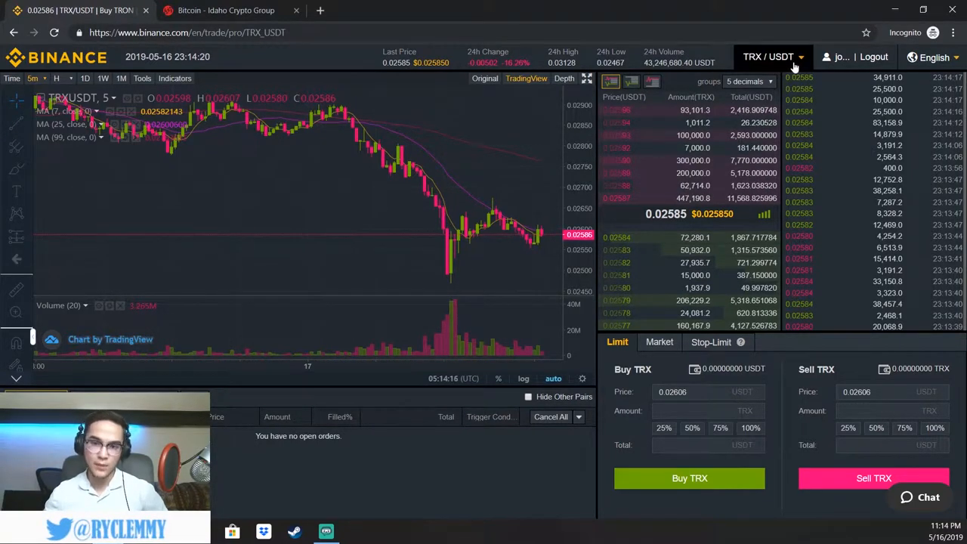
# Reopen the TRX/USDT pair list on the USDⓈ market pairs
pyautogui.click(768, 56)
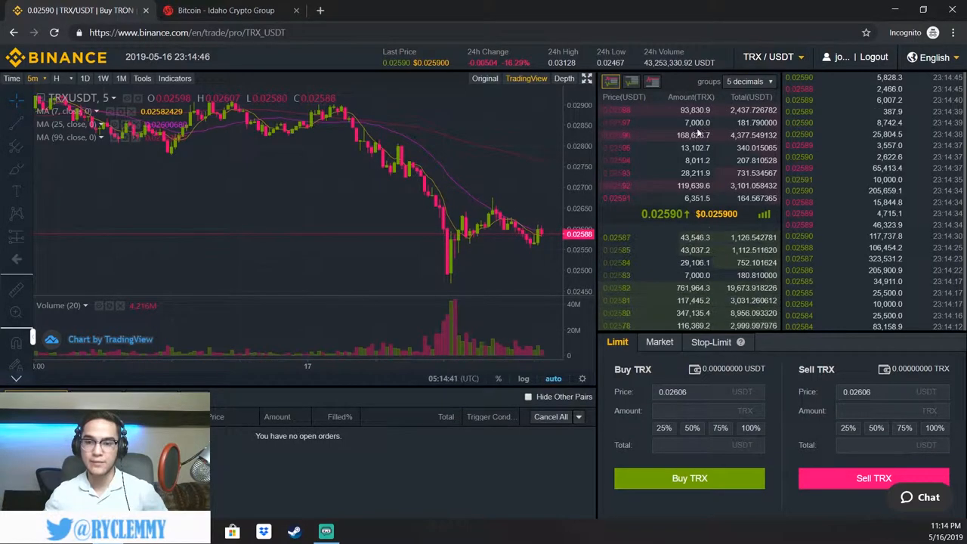
pyautogui.click(769, 57)
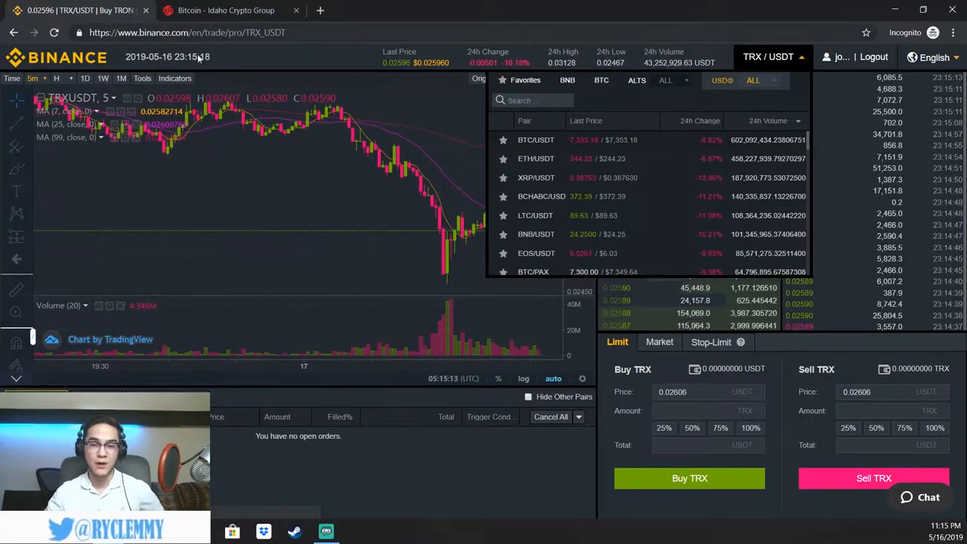
pyautogui.moveTo(412, 174)
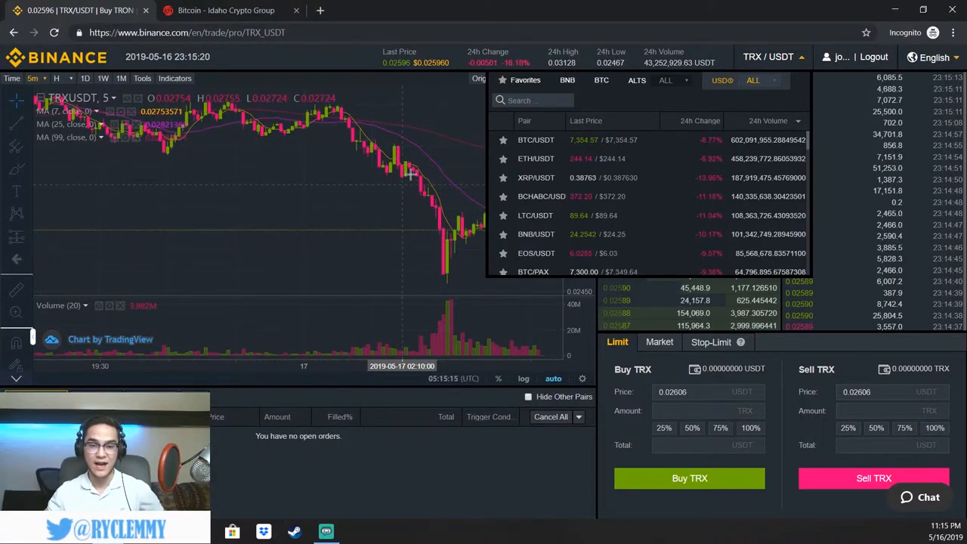